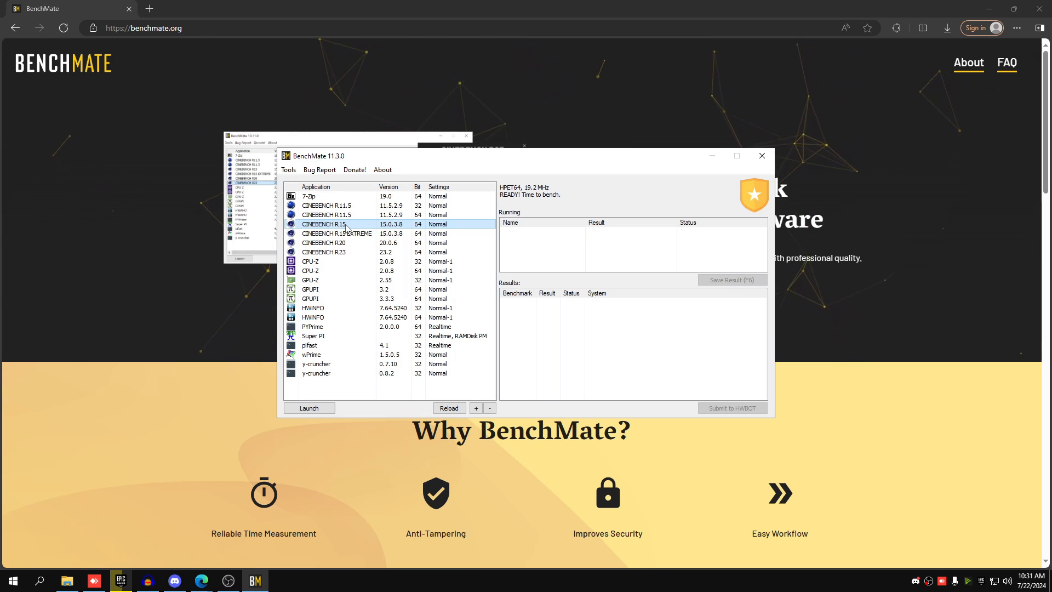
Launch Cinebench R15 and run the multi-core CPU test, recording 6088 cb in BenchMate
left_click(308, 407)
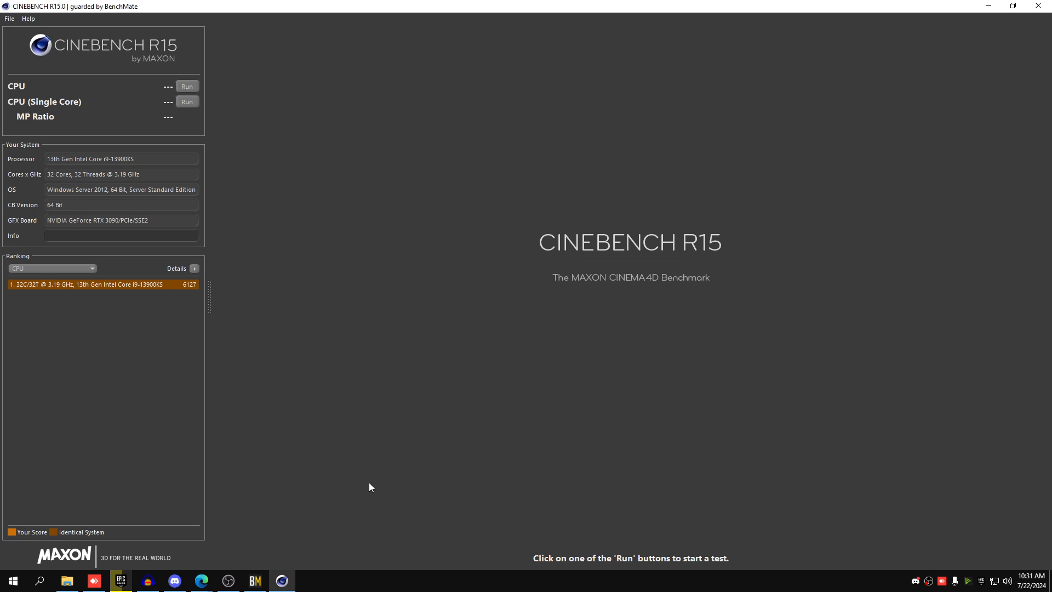
left_click(187, 86)
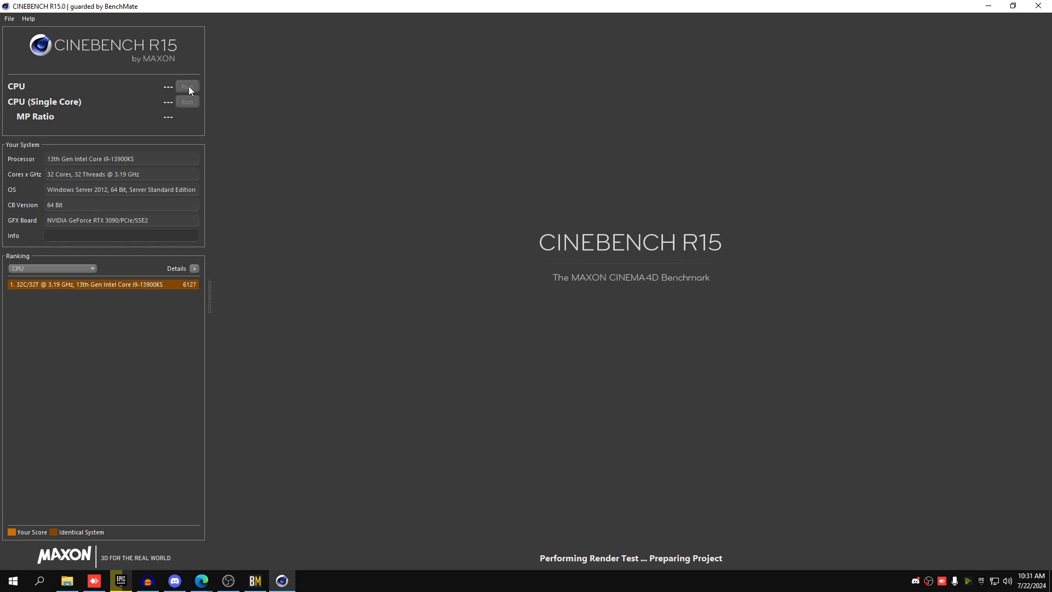
left_click(187, 86)
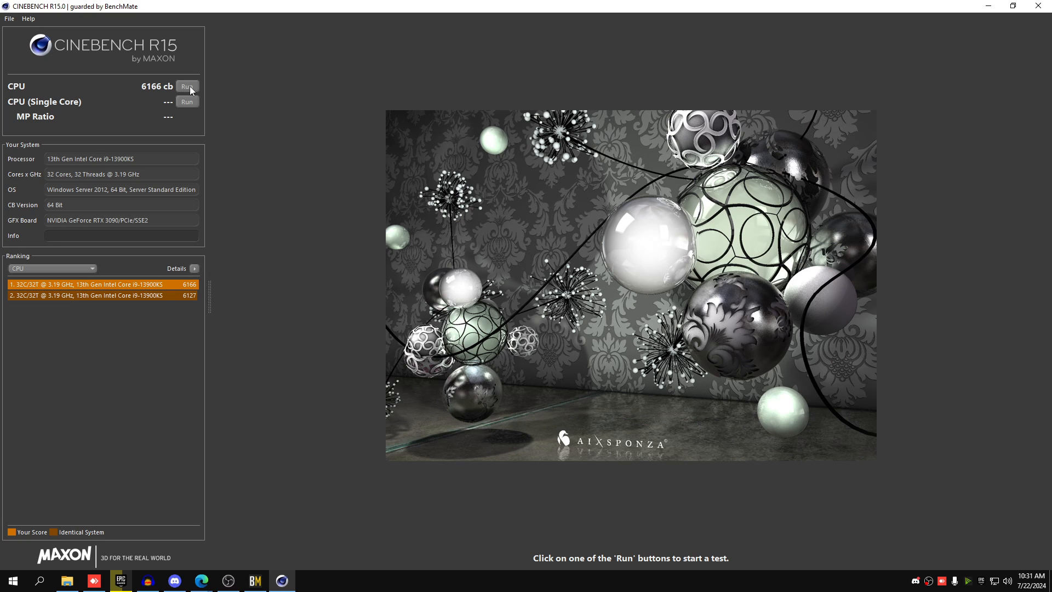
left_click(188, 86)
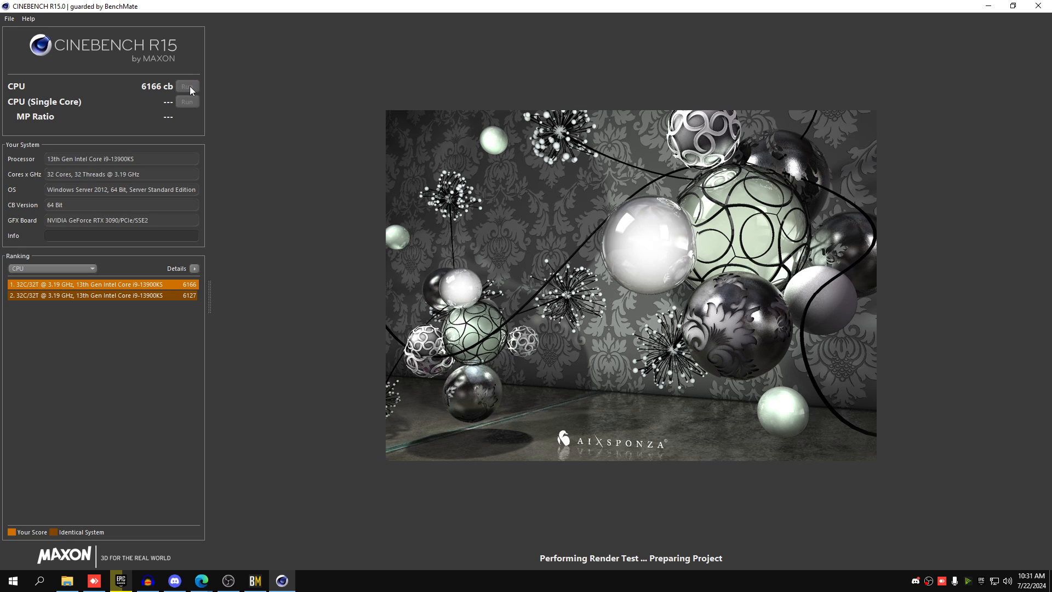
left_click(187, 86)
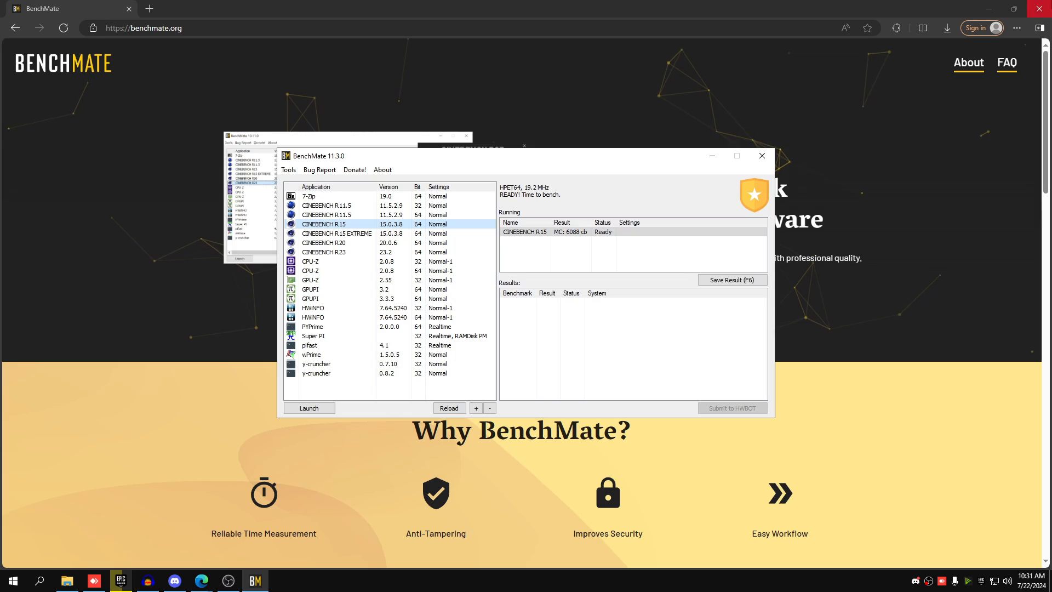
Launch Cinebench R23 from BenchMate and run the multi-core test, scoring 39871 pts
left_click(325, 251)
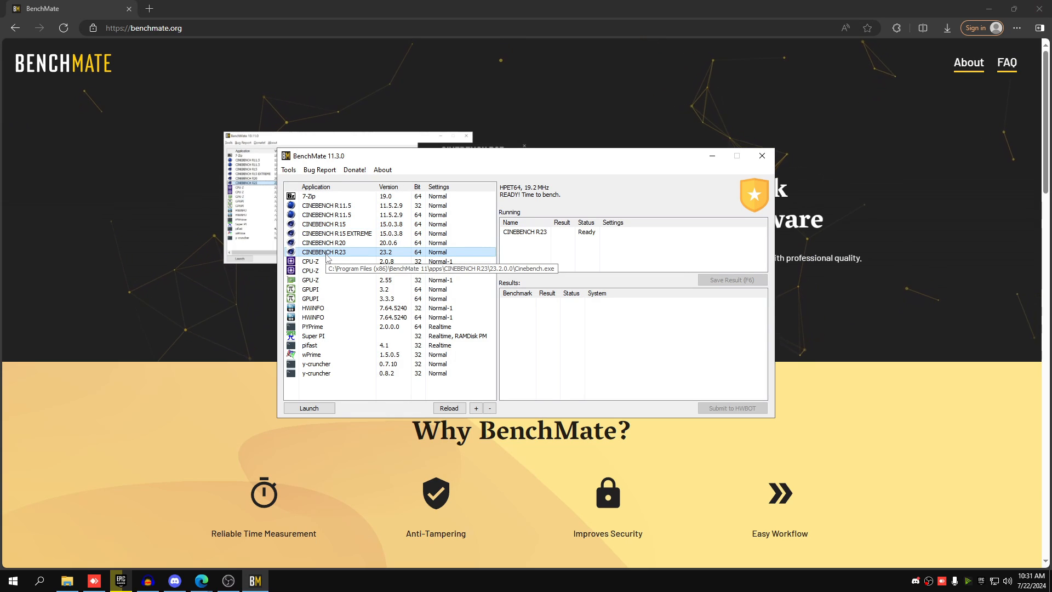
left_click(308, 407)
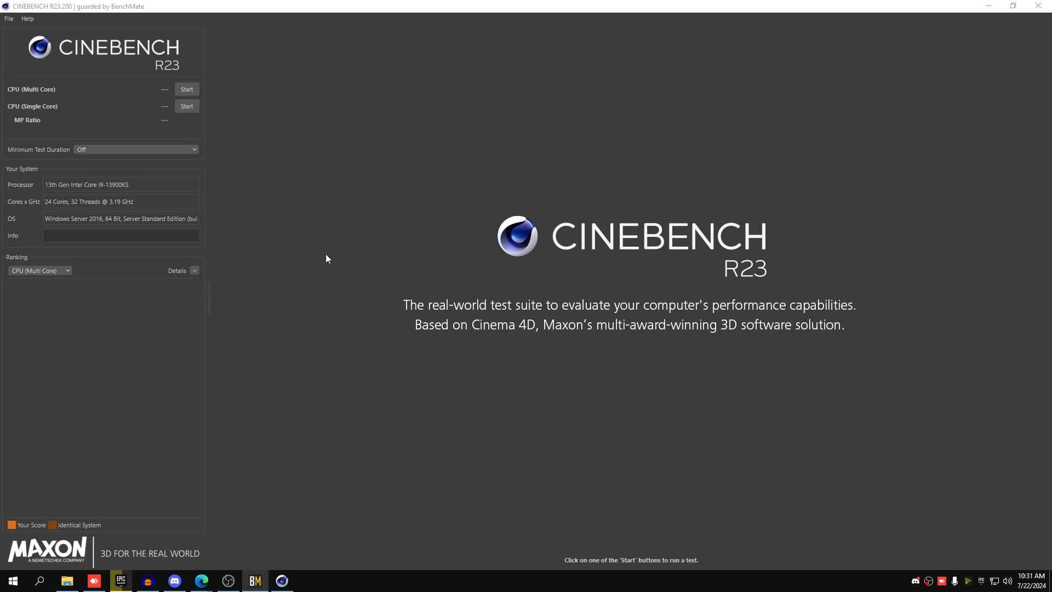
mouse_move(215, 74)
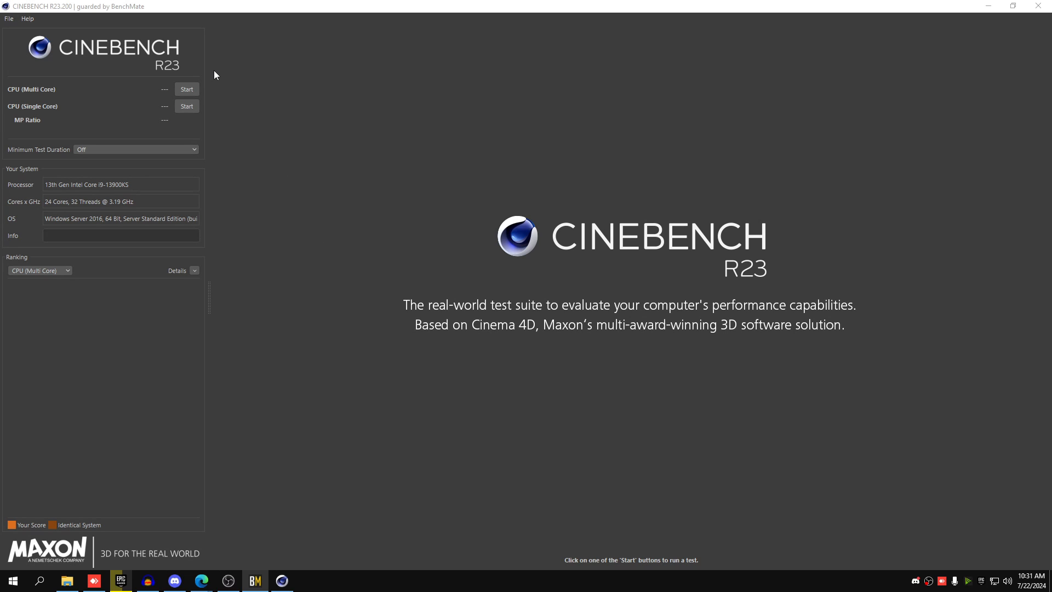
mouse_move(195, 93)
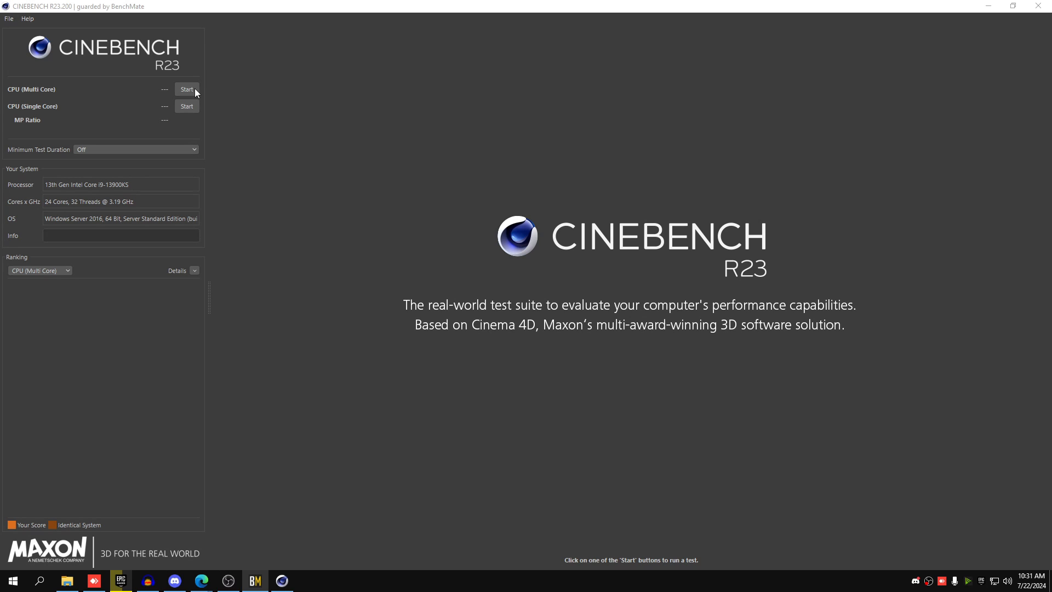
left_click(186, 89)
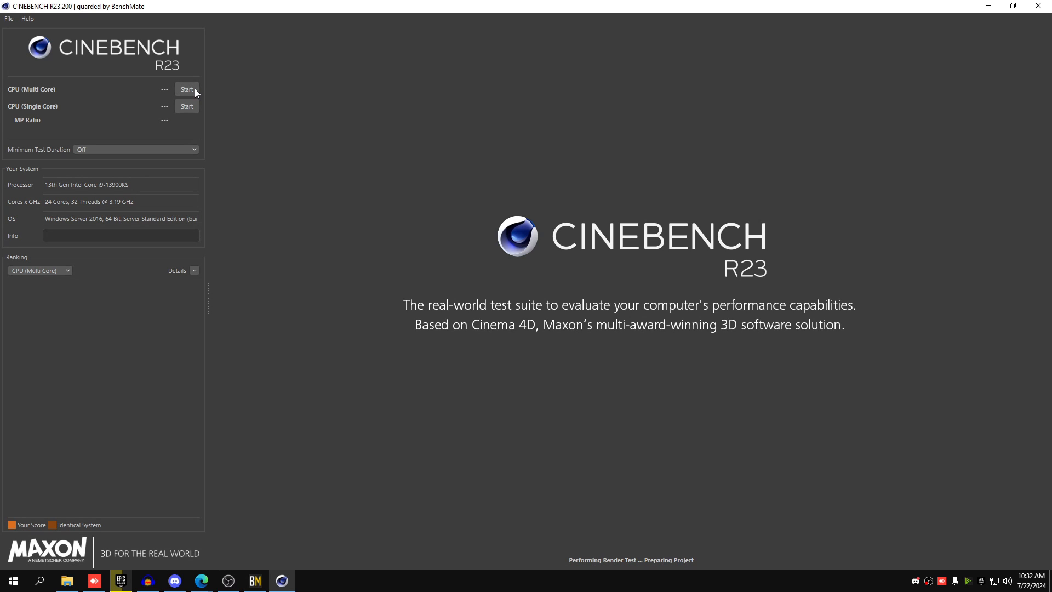
left_click(186, 89)
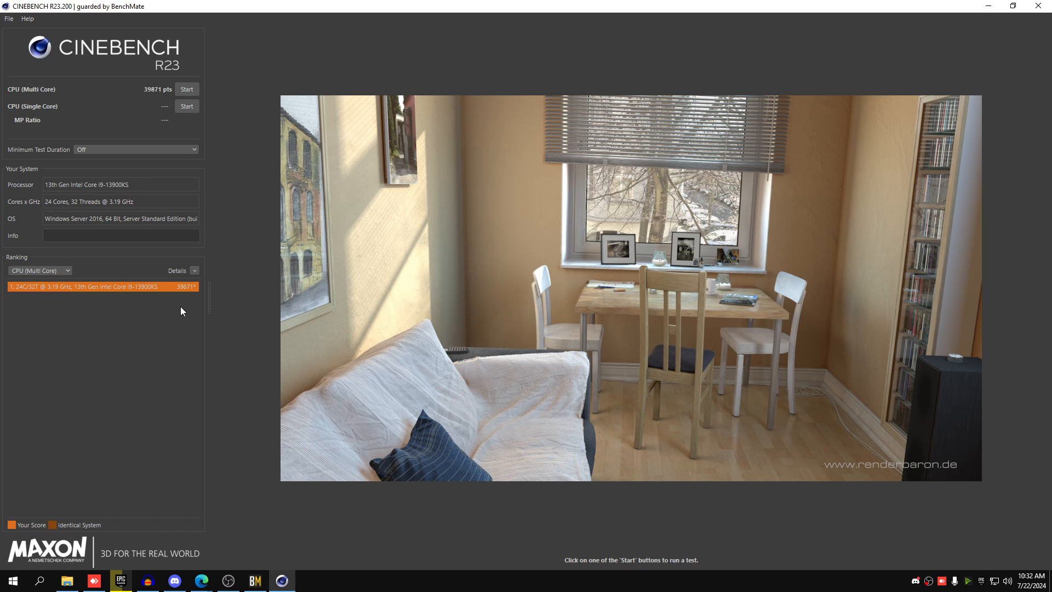
mouse_move(198, 303)
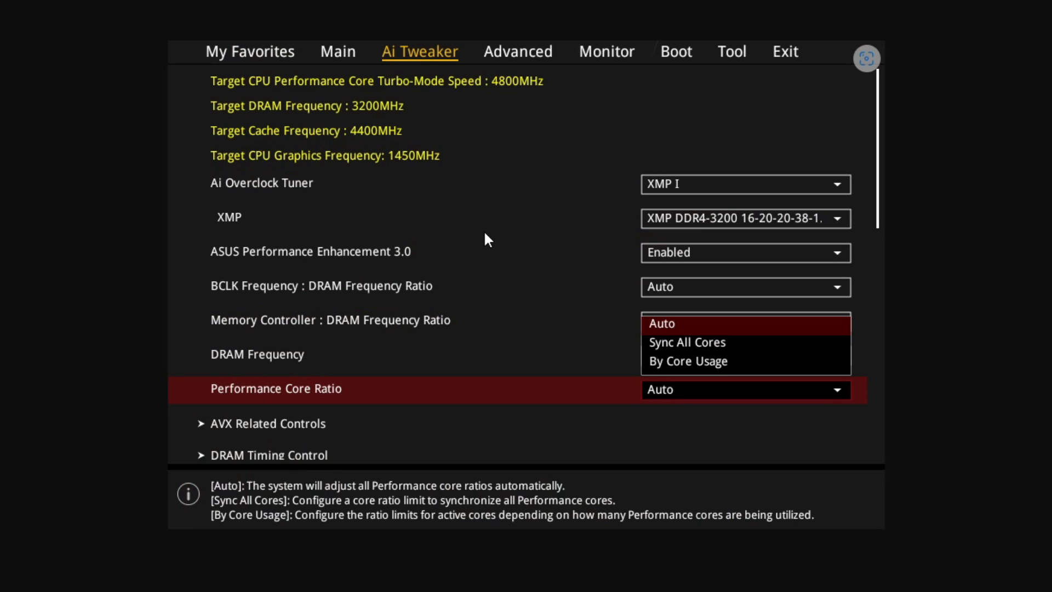
mouse_move(413, 69)
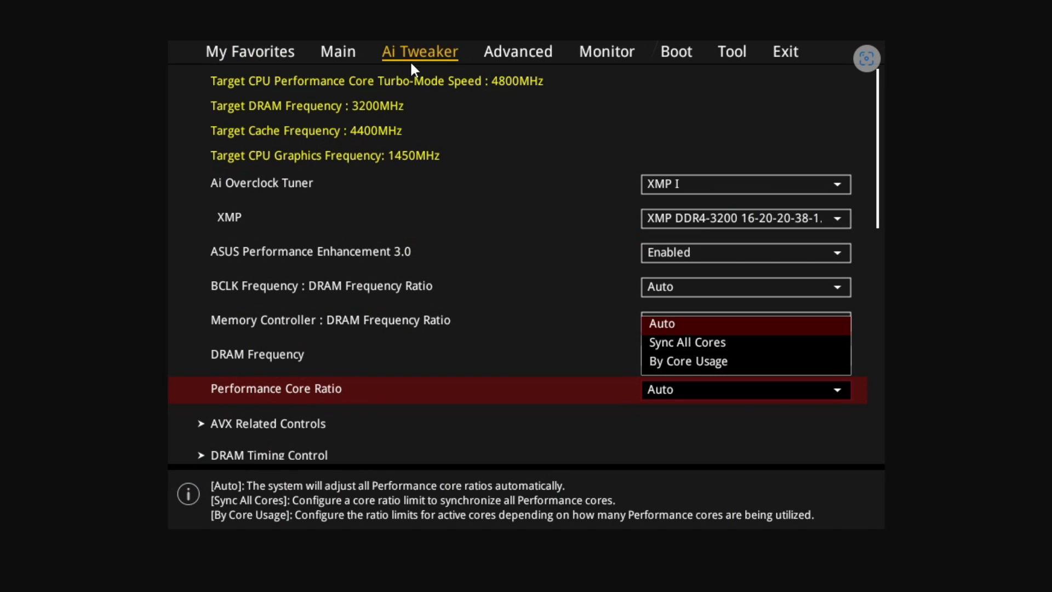
mouse_move(636, 281)
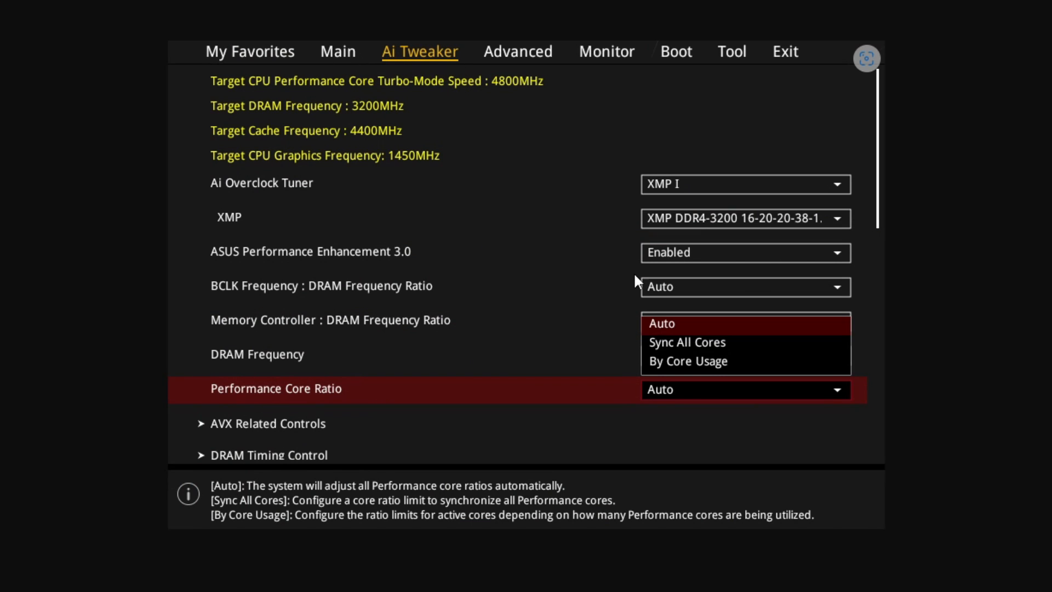
mouse_move(711, 355)
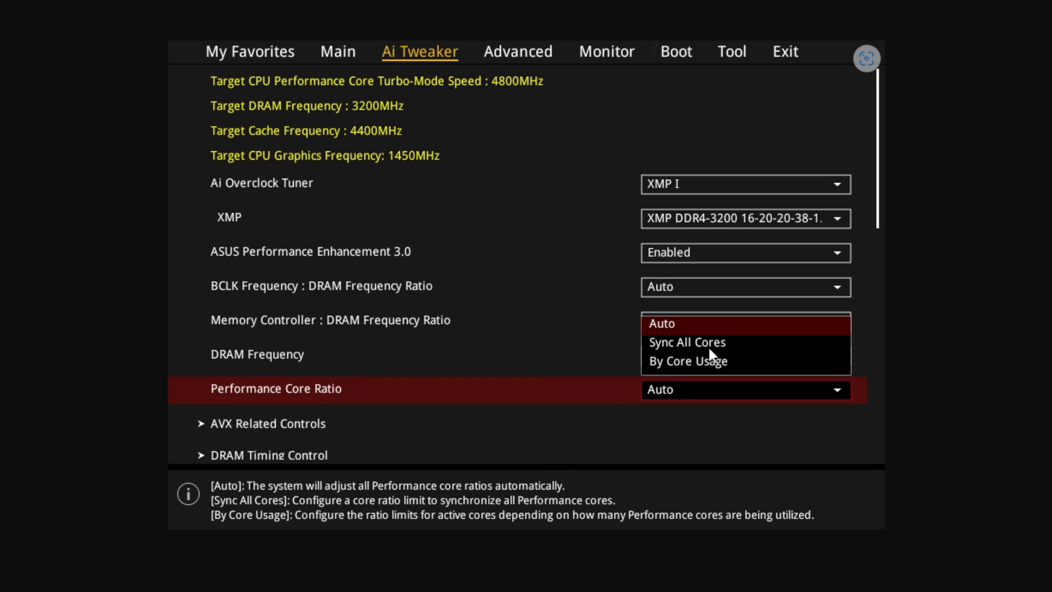
mouse_move(738, 419)
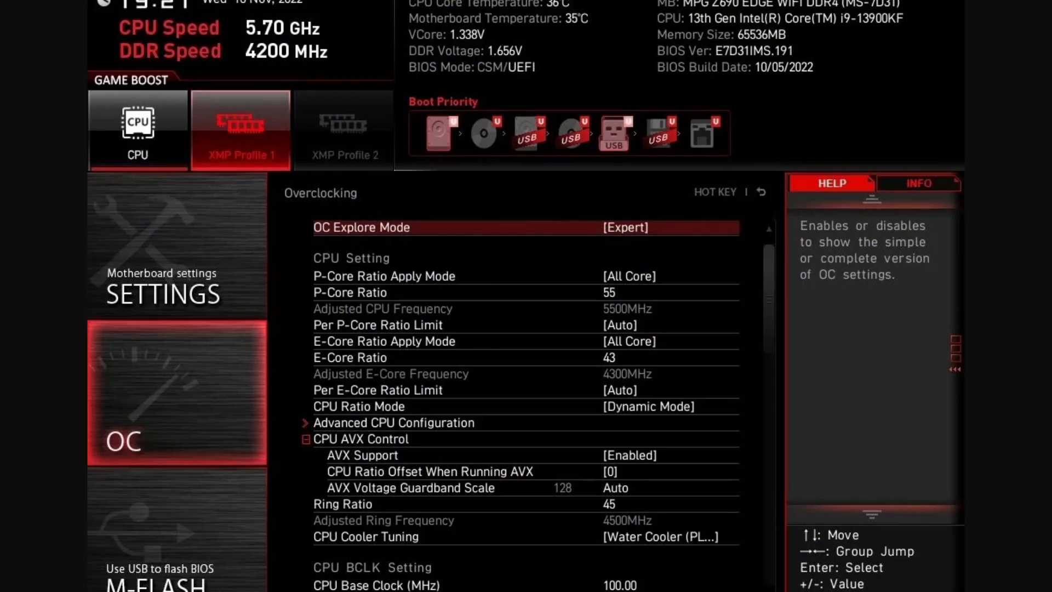
mouse_move(198, 197)
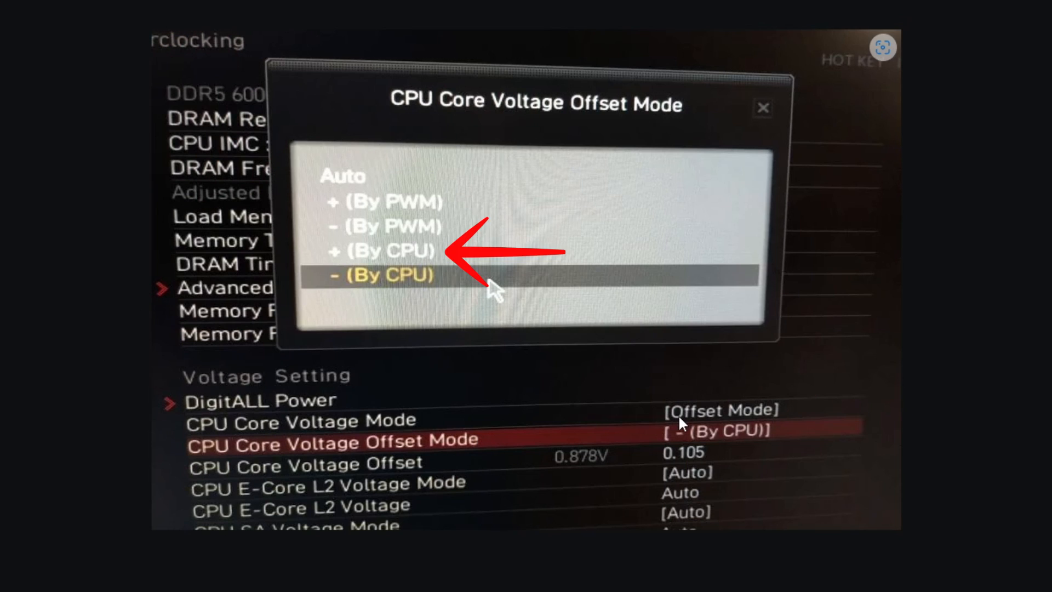
mouse_move(346, 215)
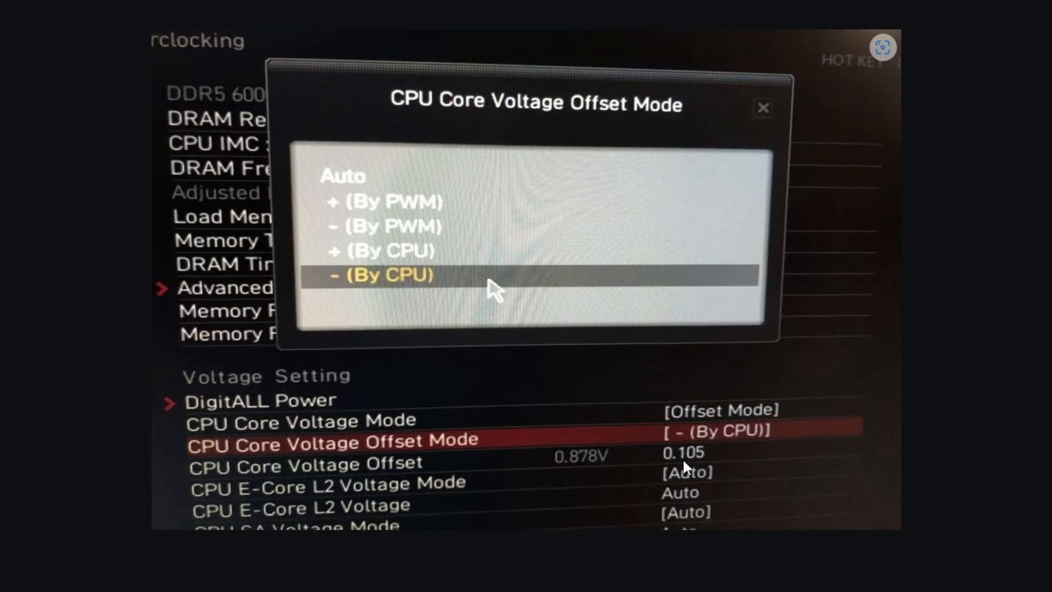
Select the - (By CPU) option for CPU Core Voltage Offset Mode
left_click(382, 275)
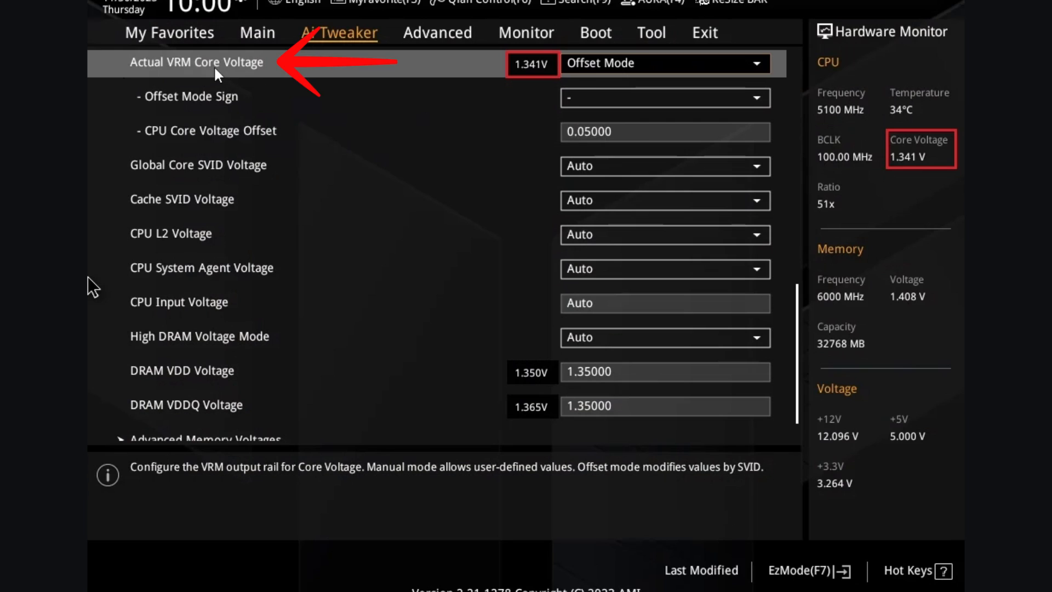
mouse_move(291, 79)
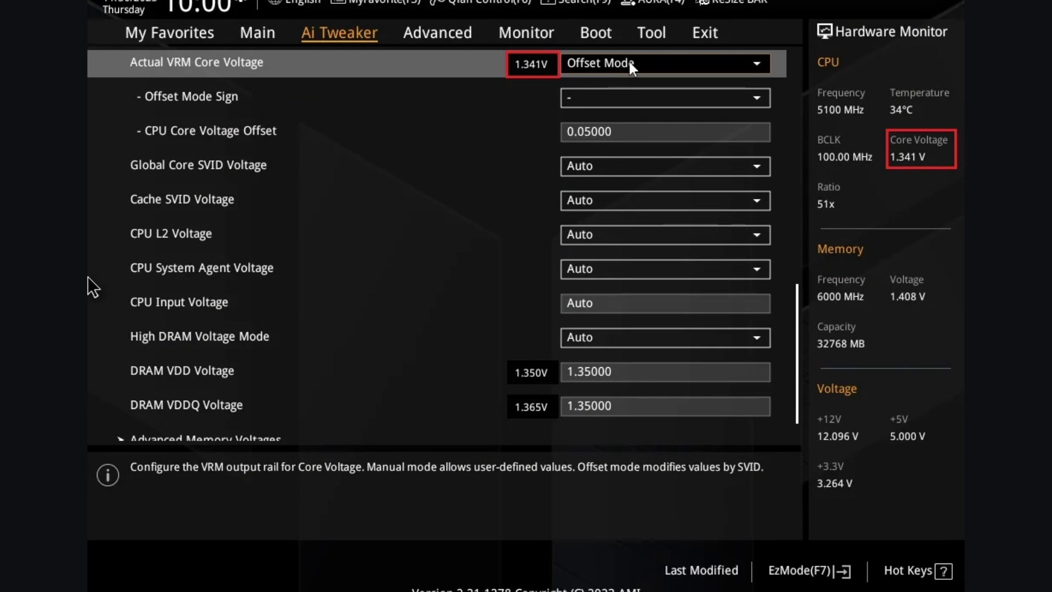
mouse_move(247, 106)
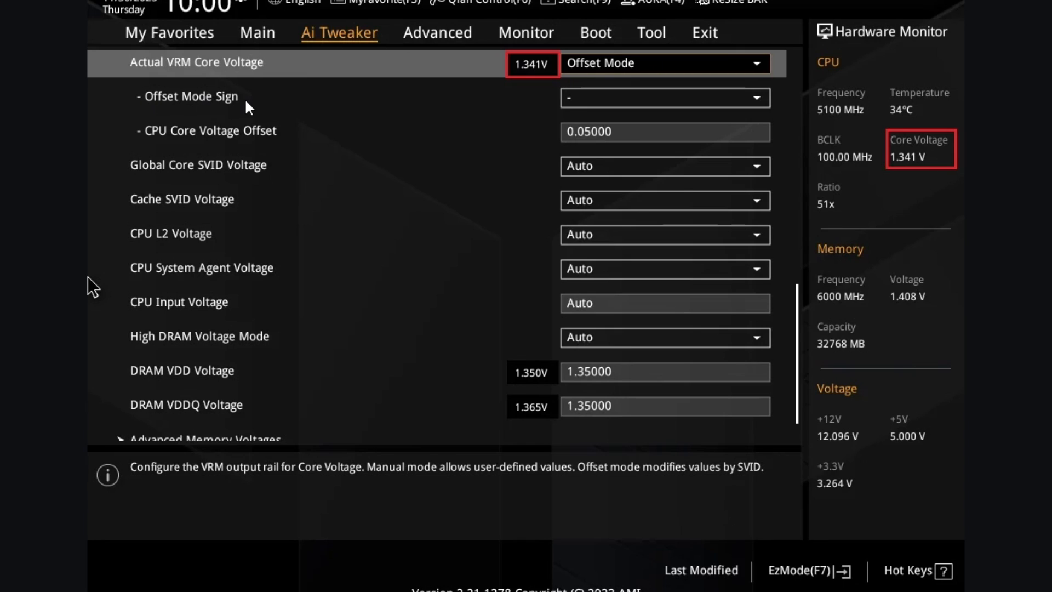
mouse_move(161, 157)
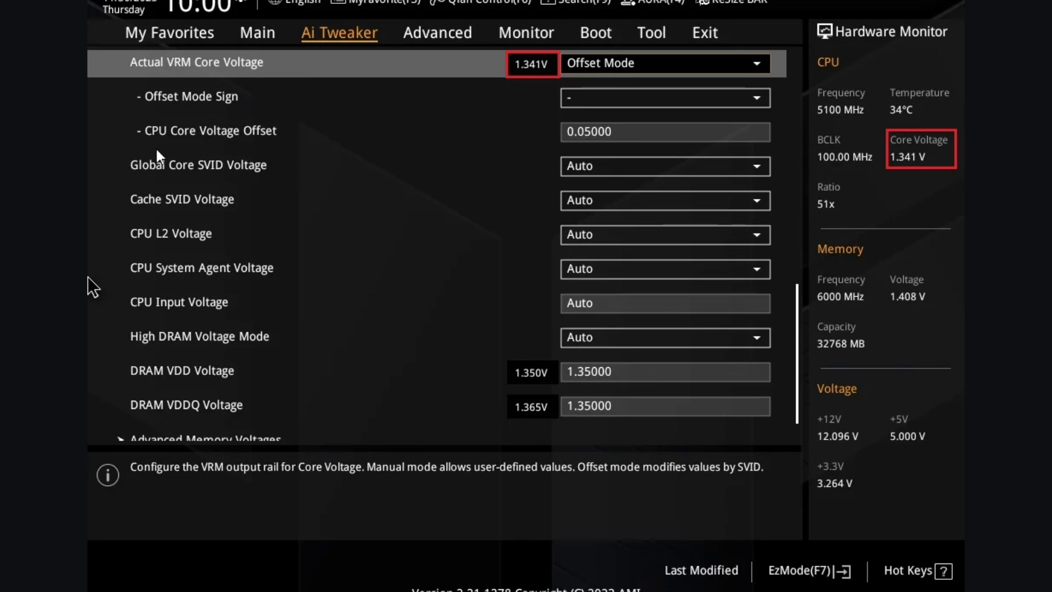
mouse_move(588, 144)
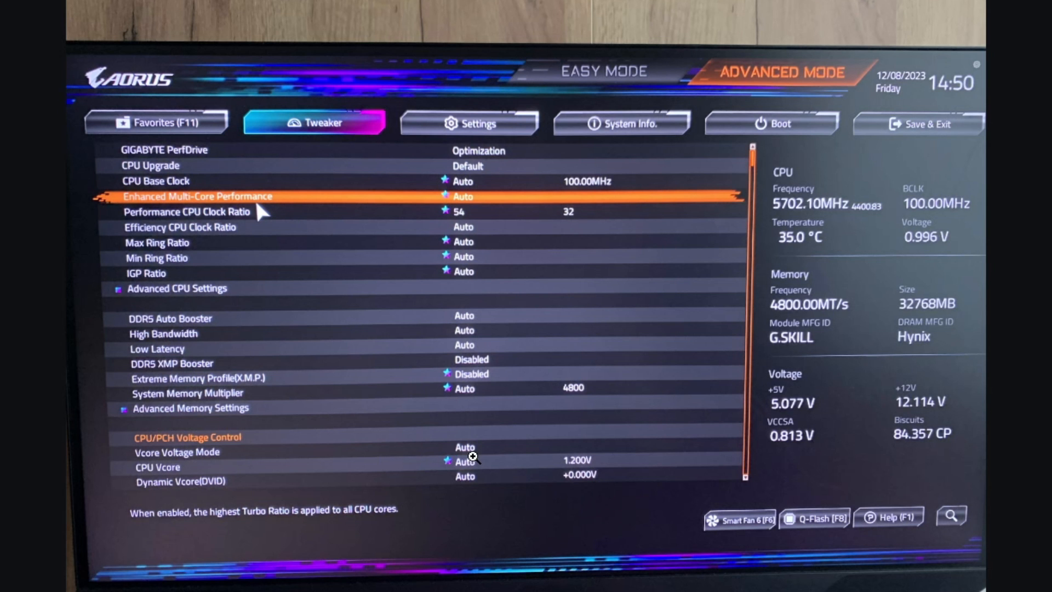
mouse_move(463, 471)
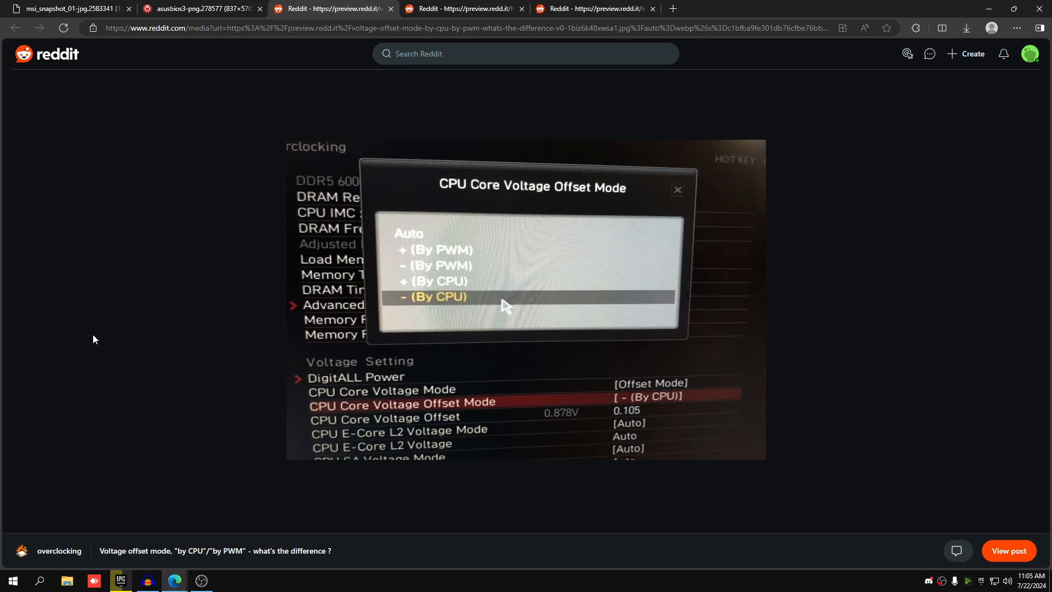
Launch Cinebench R23 from BenchMate's launcher after checking the BIOS offset screenshots
left_click(228, 580)
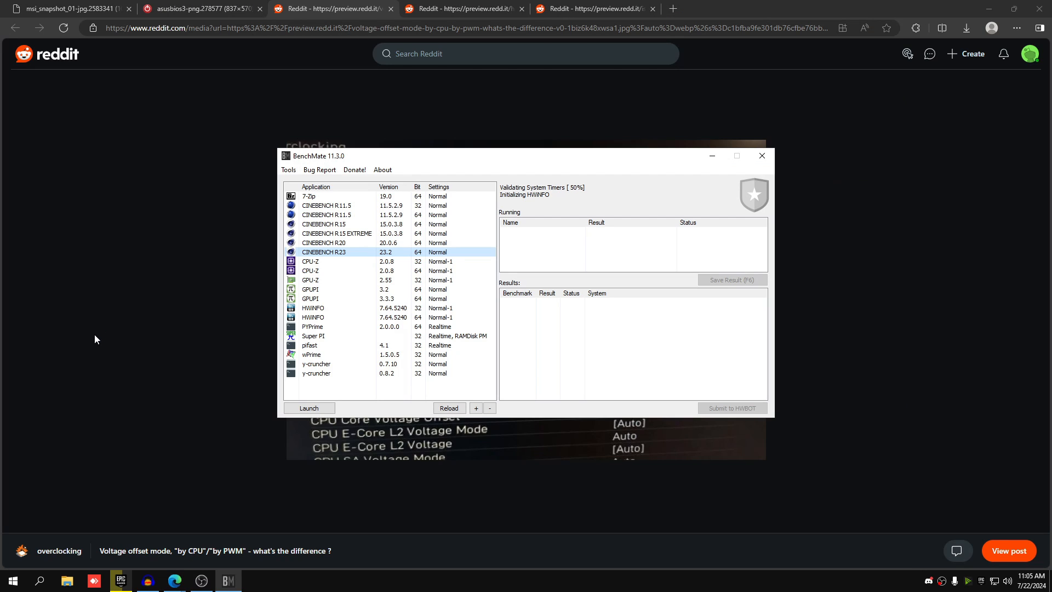
left_click(63, 8)
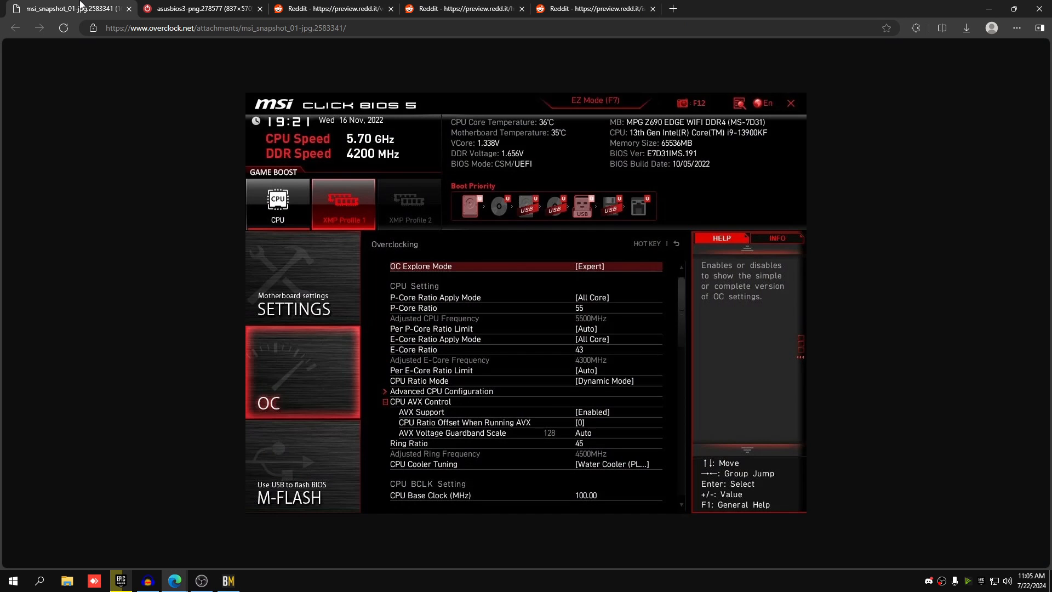
left_click(332, 9)
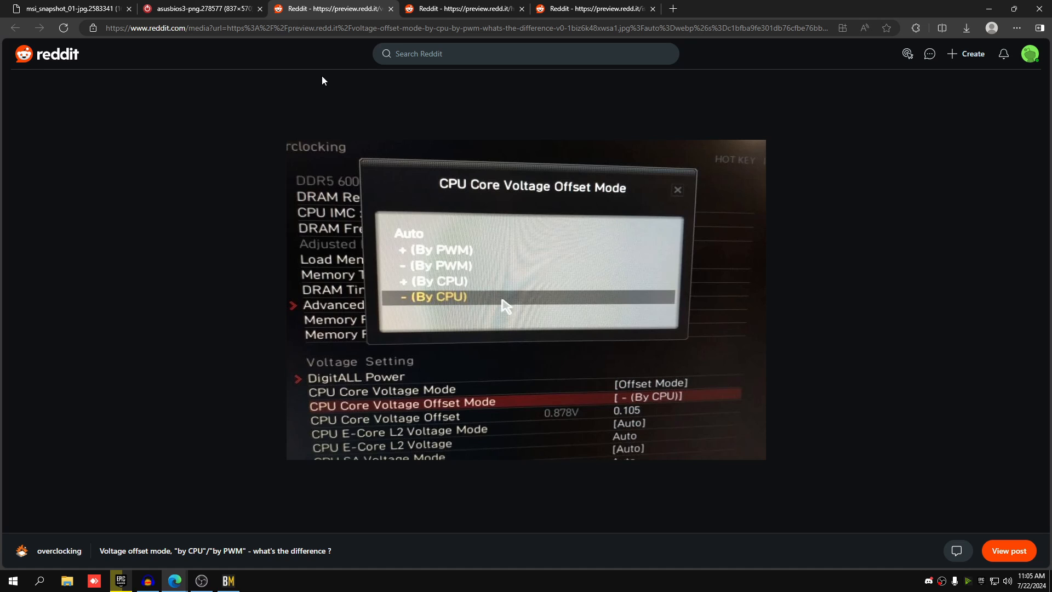
left_click(227, 581)
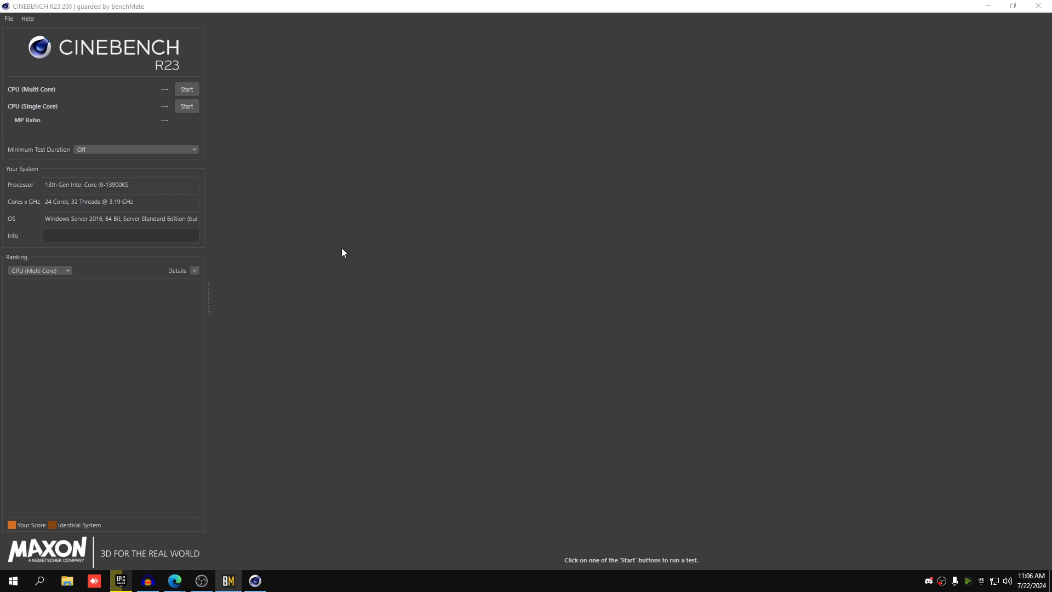
Run the Cinebench R23 multi-core test to completion for a 39801 pts score
left_click(187, 90)
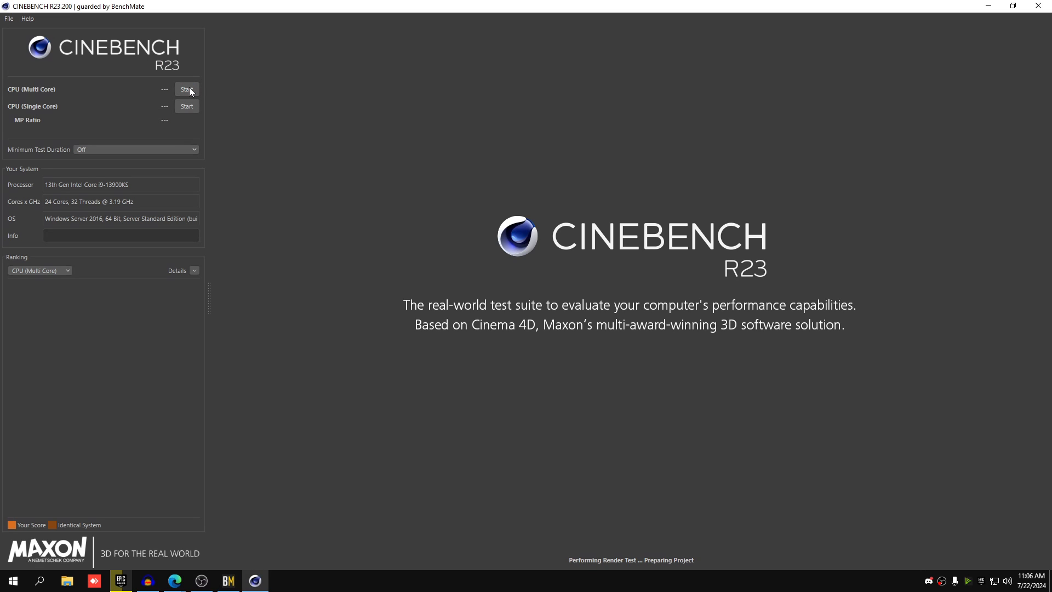
left_click(186, 90)
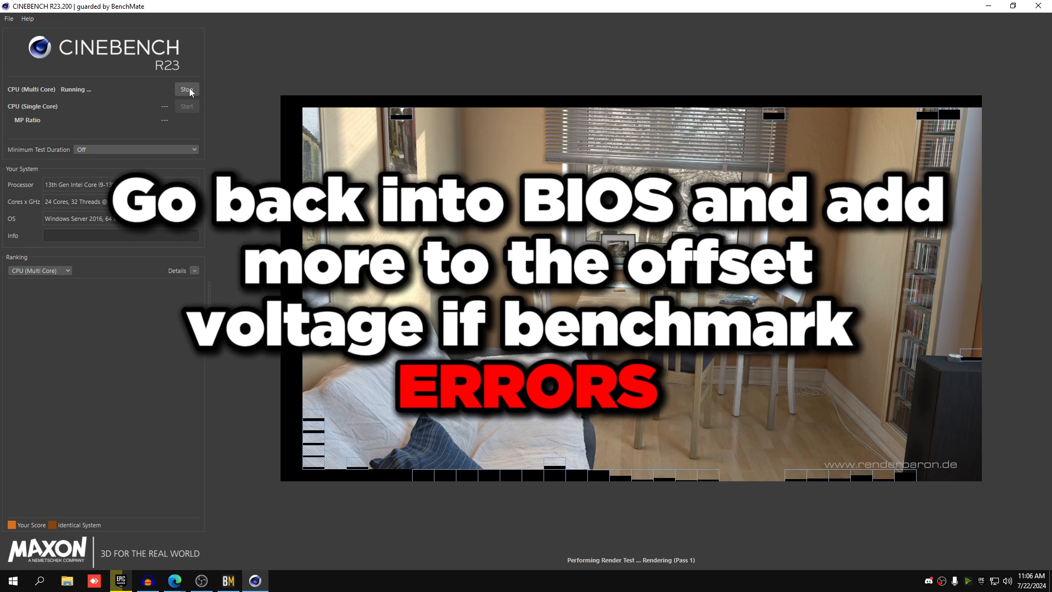
left_click(186, 89)
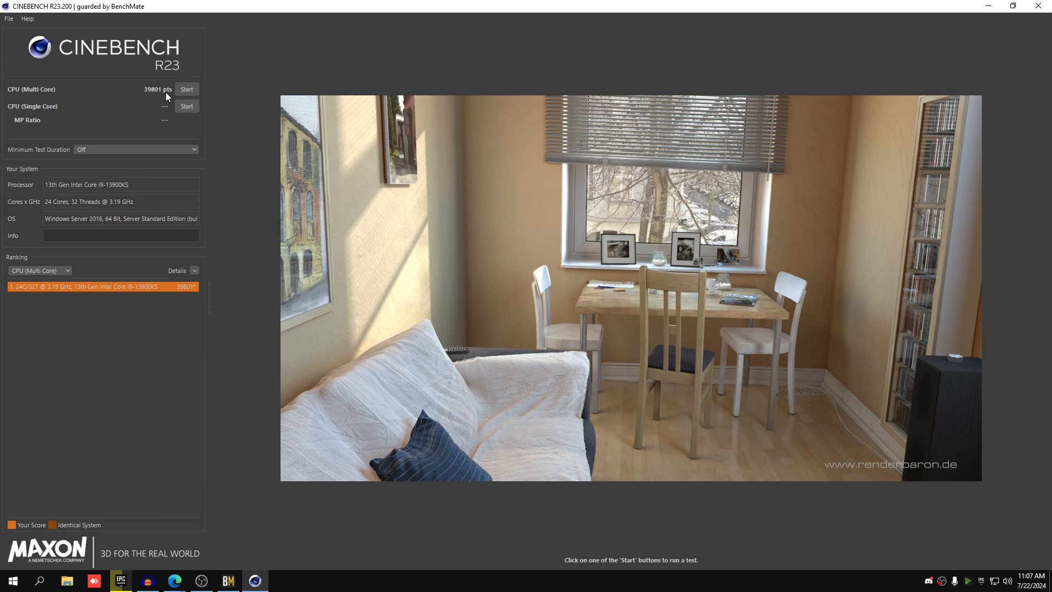
mouse_move(186, 89)
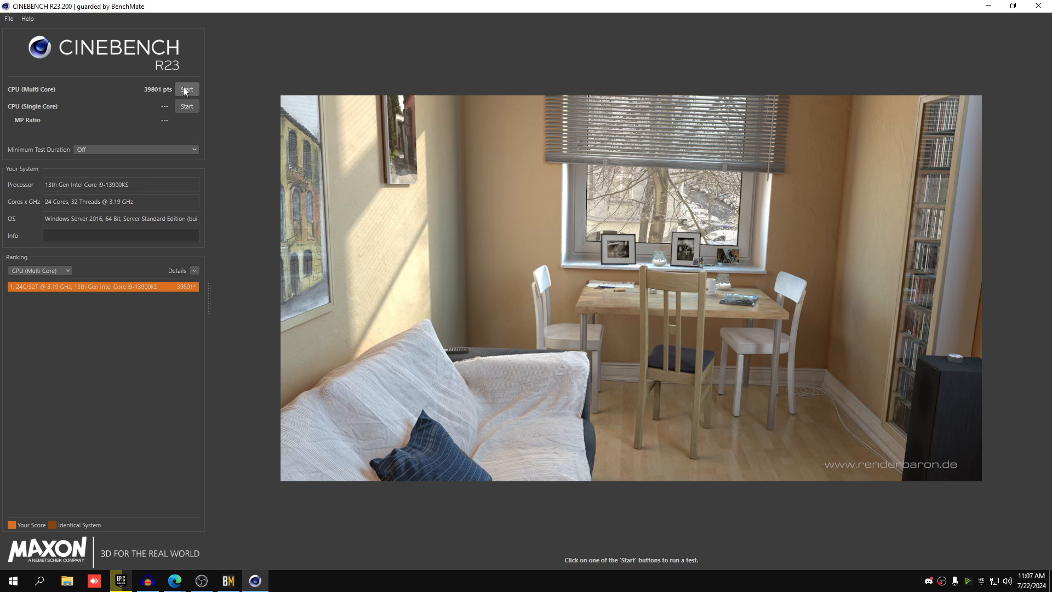
Rerun the Cinebench R23 CPU multi-core test
left_click(187, 90)
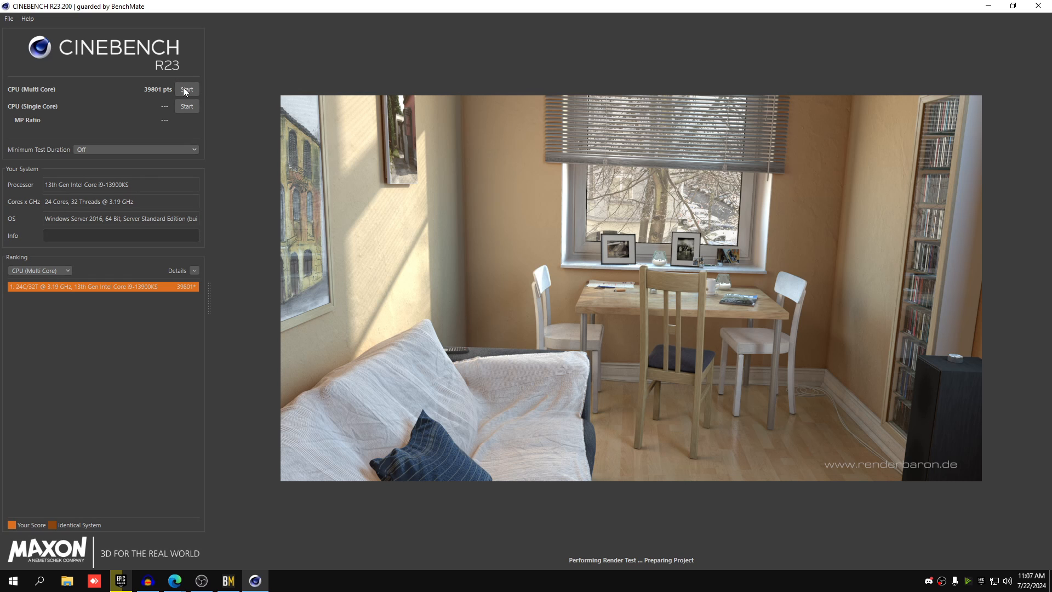
left_click(186, 90)
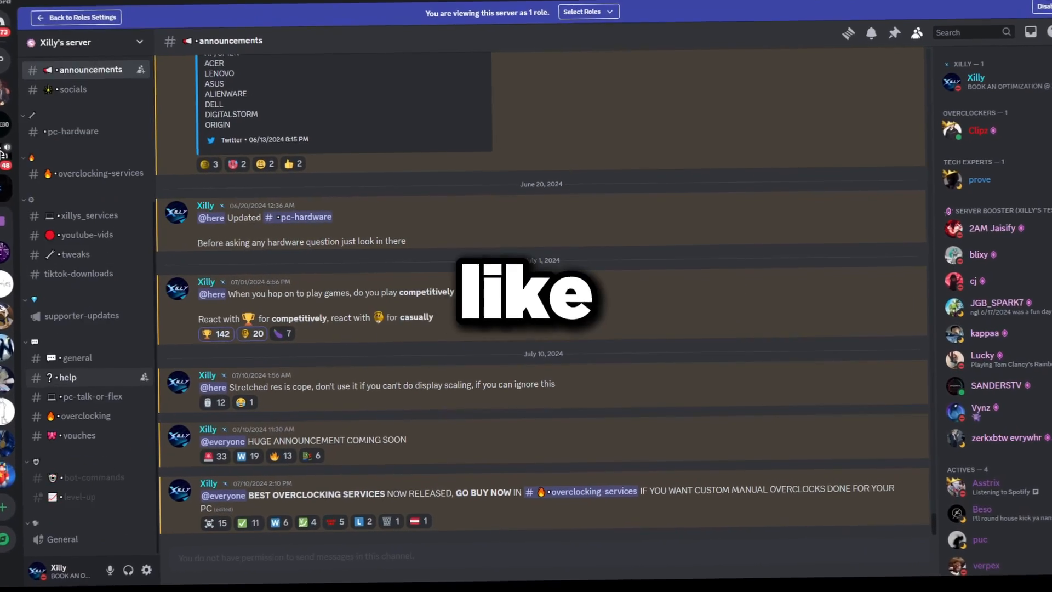
Open #overclocking-services and bring up the empty service order form via BUY NOW
left_click(101, 174)
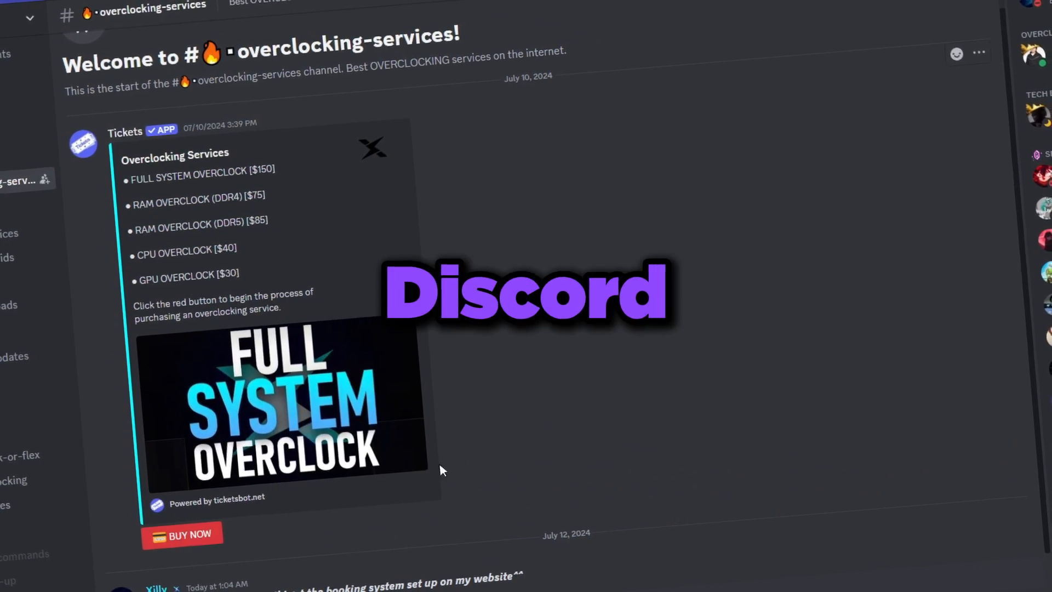
left_click(181, 534)
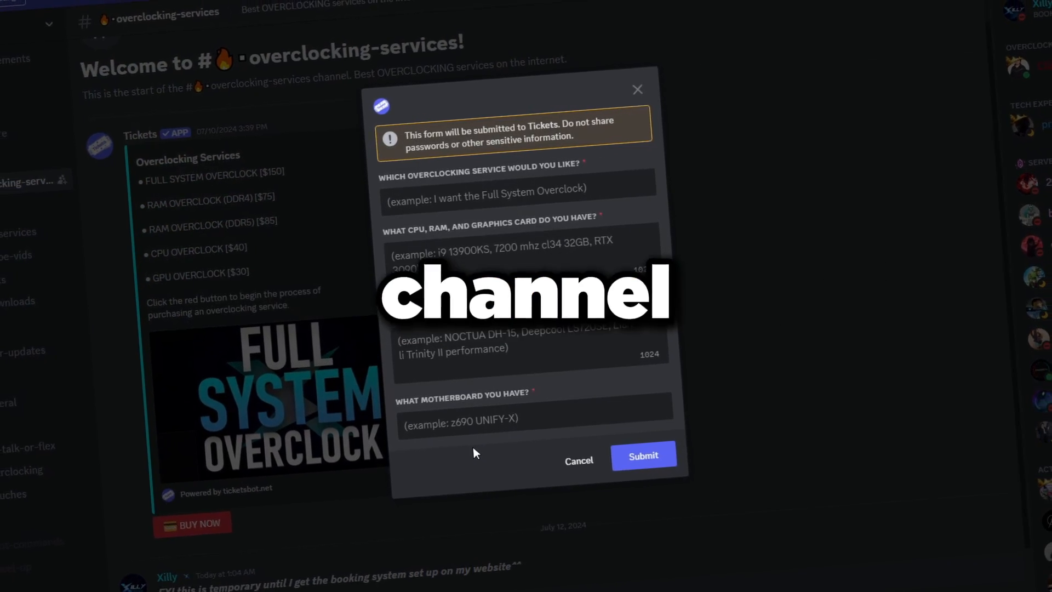